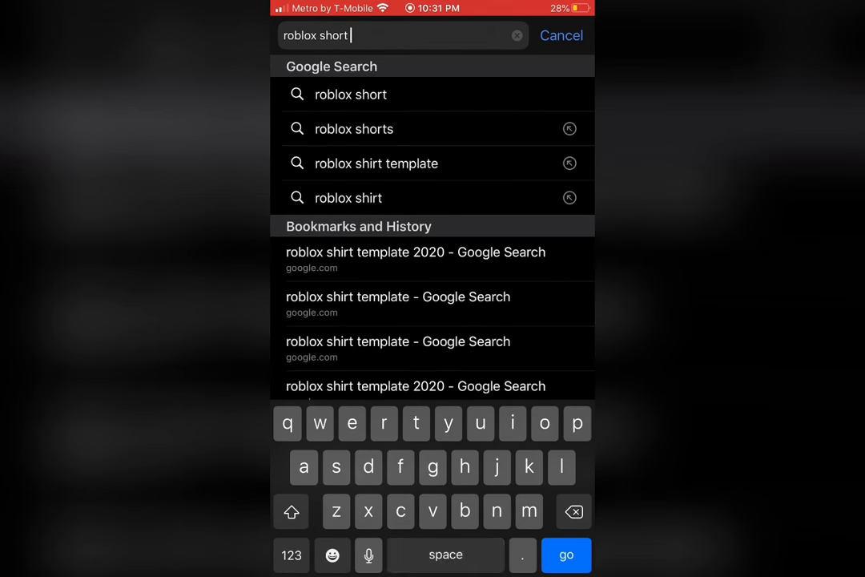
Search Safari for 'roblox shirt template' from the suggestions
left_click(375, 164)
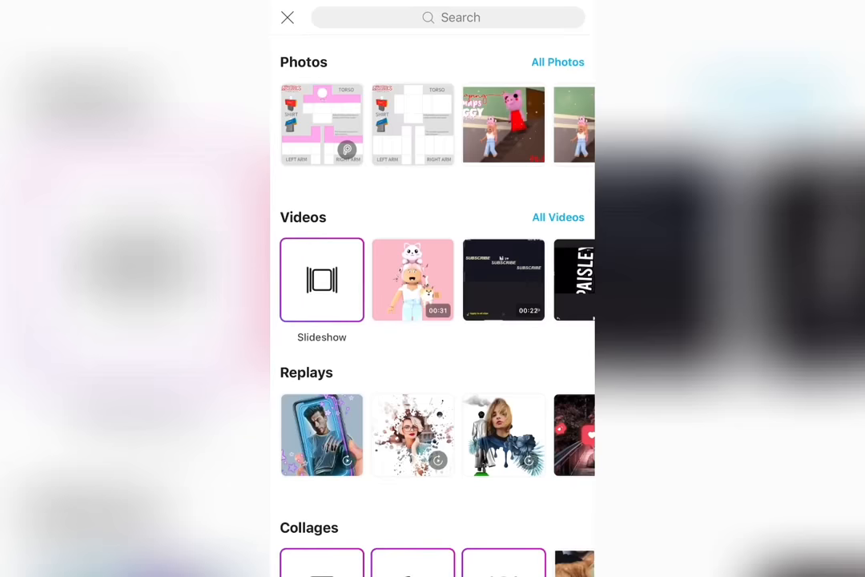
Load the template image into Draw with a square shape at thickness 7
left_click(321, 125)
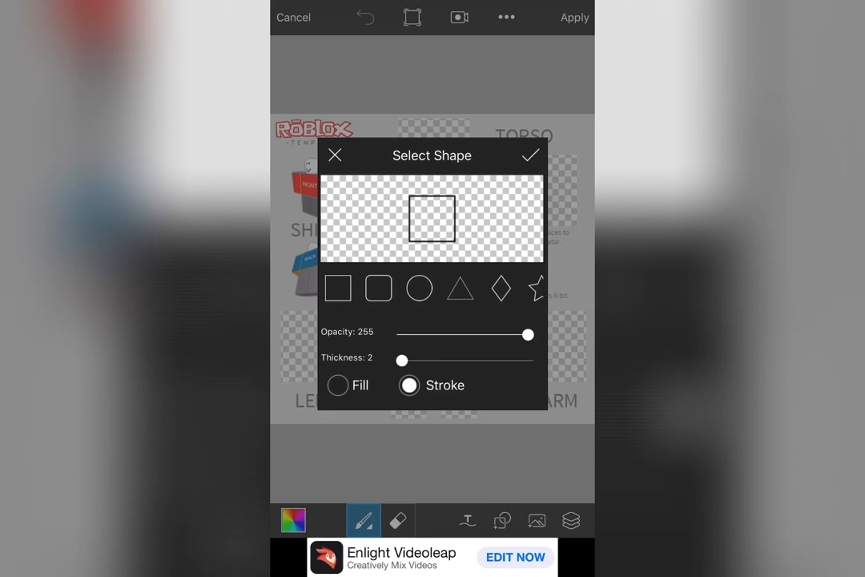
left_click_drag(401, 360, 442, 361)
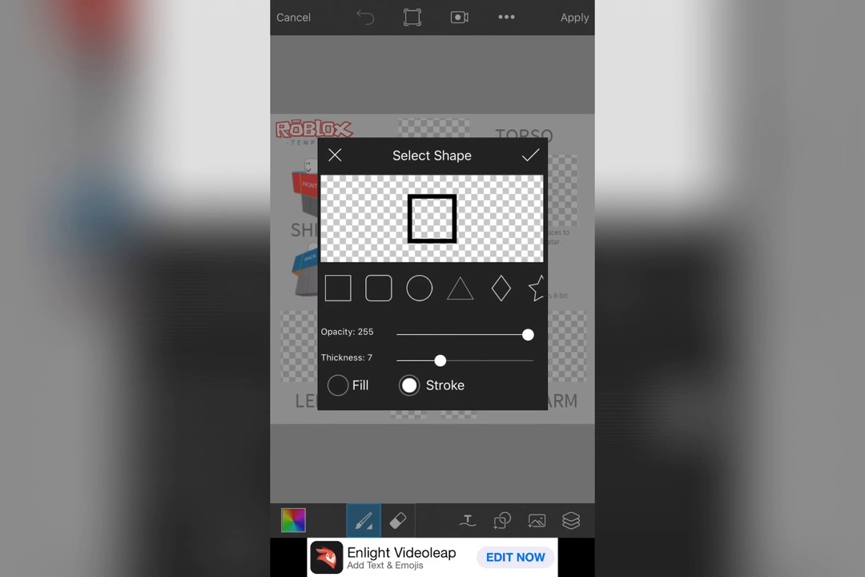
left_click(420, 288)
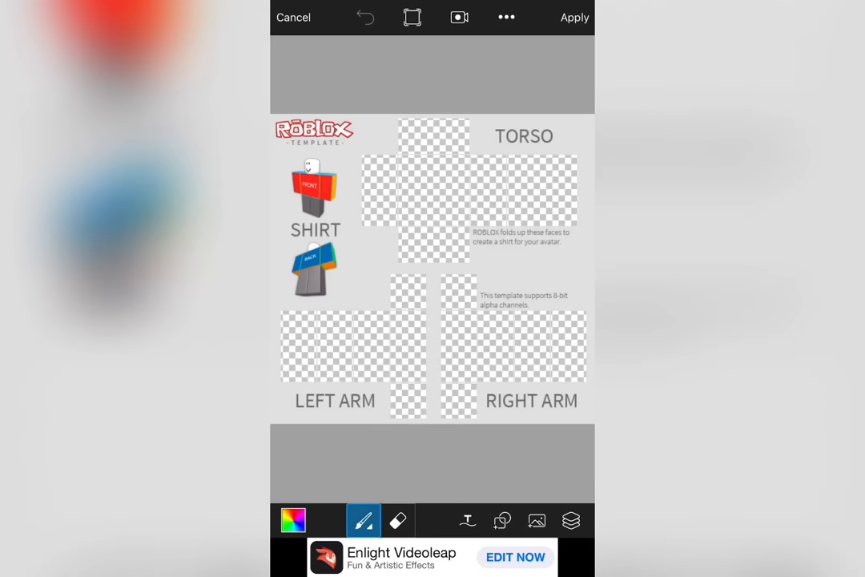
Choose light purple and fill squares over the torso and right arm
left_click(293, 518)
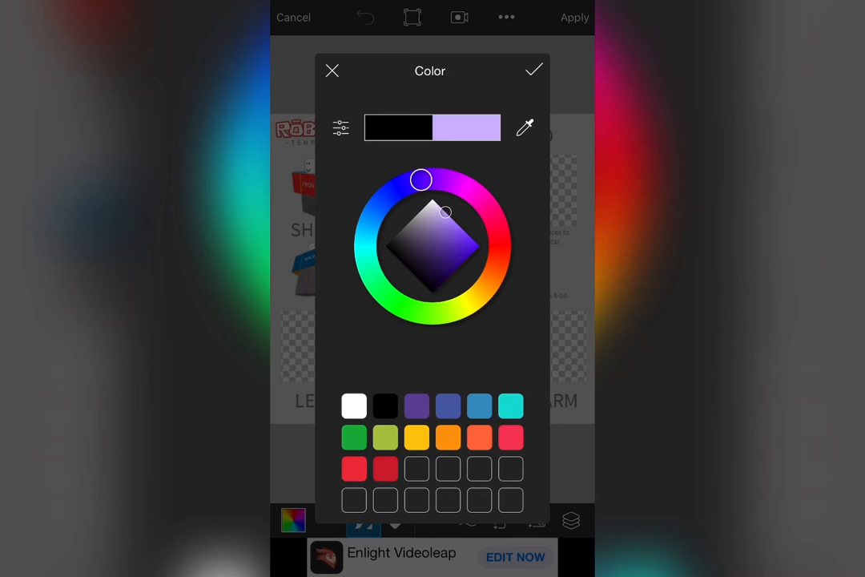
left_click(533, 70)
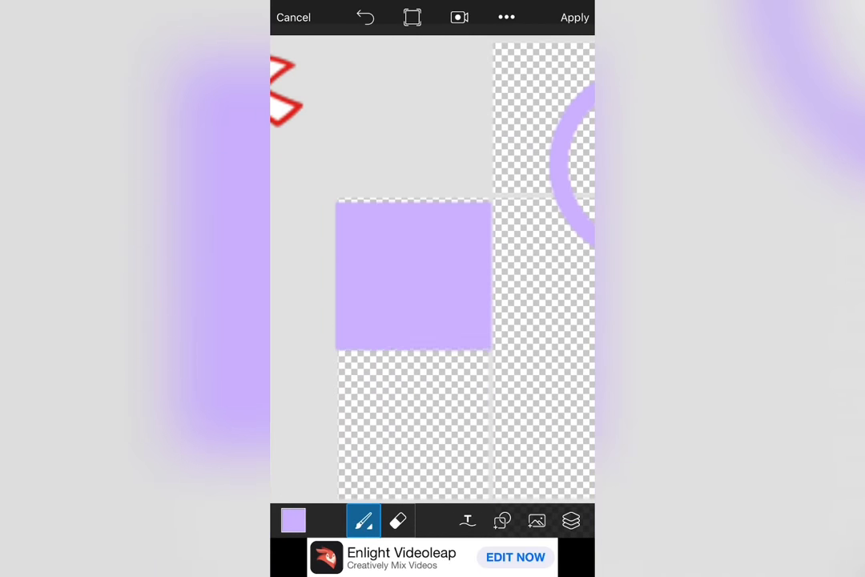
left_click(413, 275)
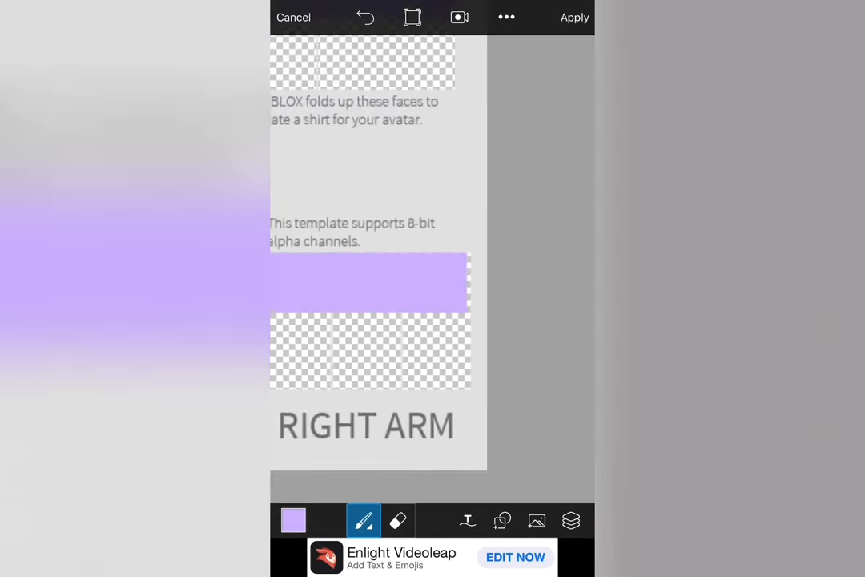
Paint lower sections black, add a black neck circle and a 'purple aesthetic' butterfly sticker
scroll("down", 3)
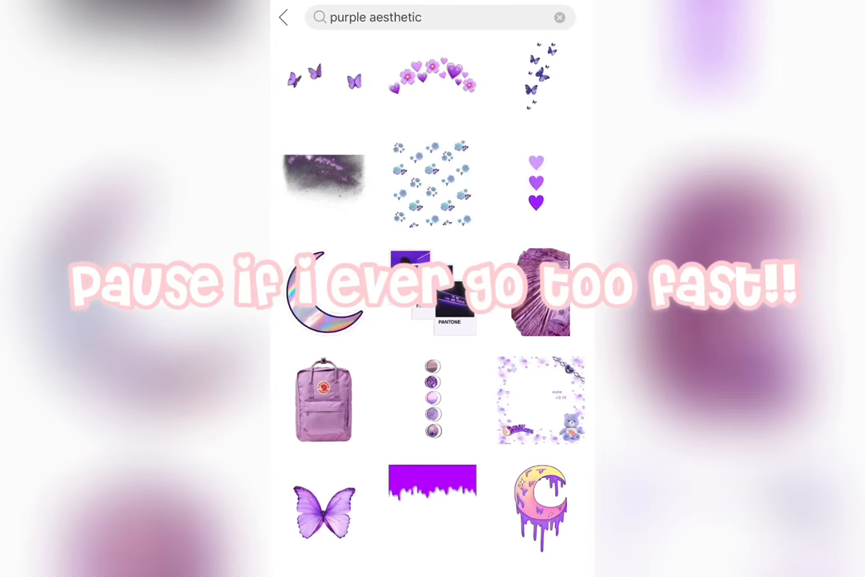
scroll("down", 3)
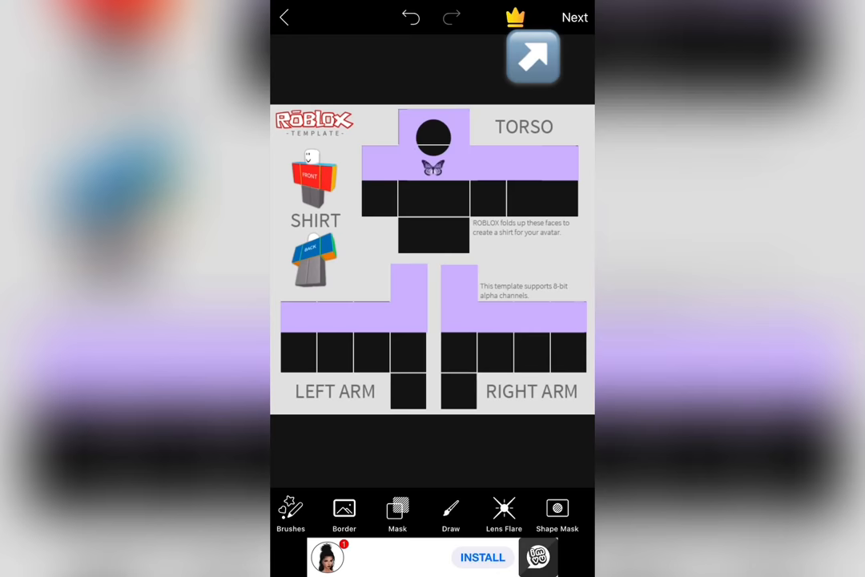
Save the shirt design to the device and return to the Recent photo picker
left_click(573, 16)
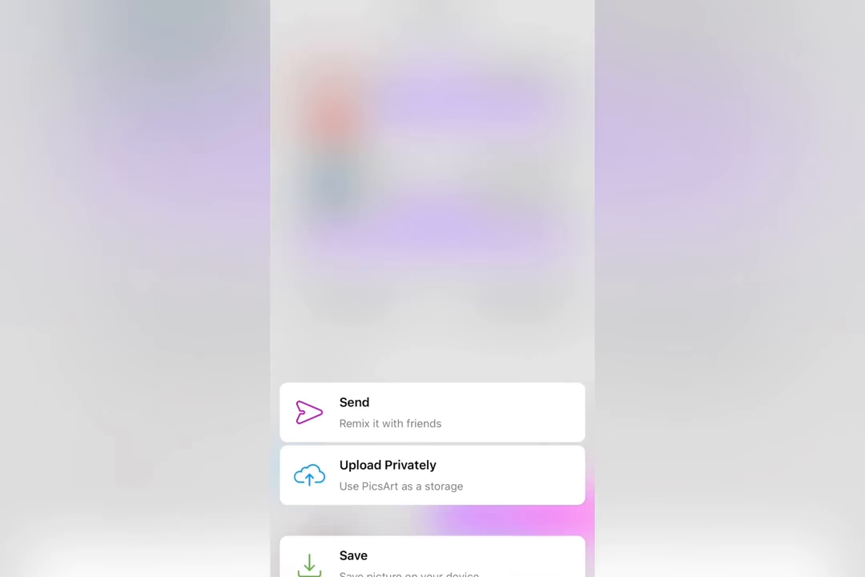
left_click(432, 554)
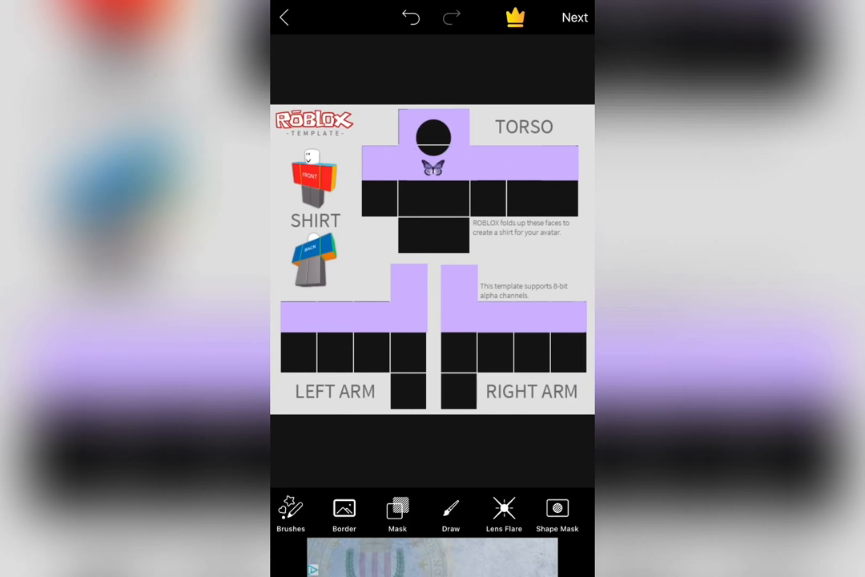
left_click(285, 18)
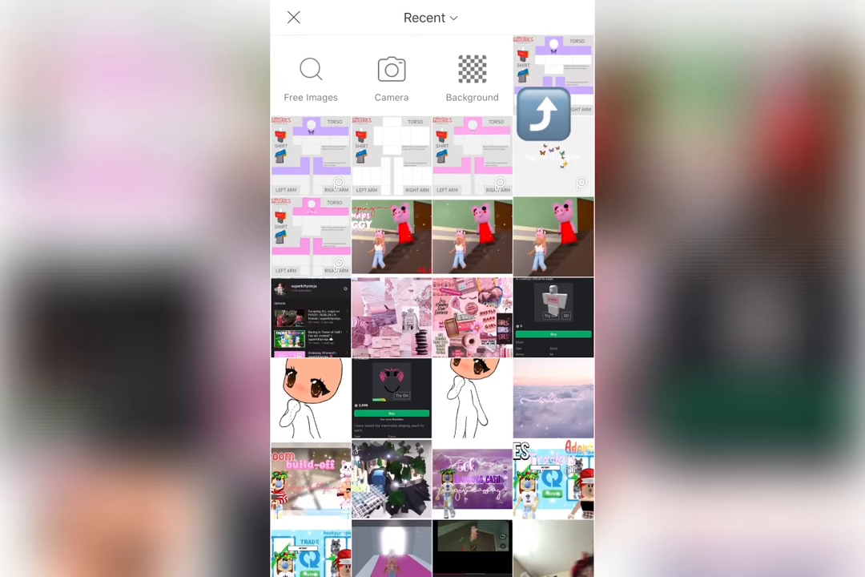
Create a black background with 'superkittyninja22' text and butterfly stickers
left_click(470, 72)
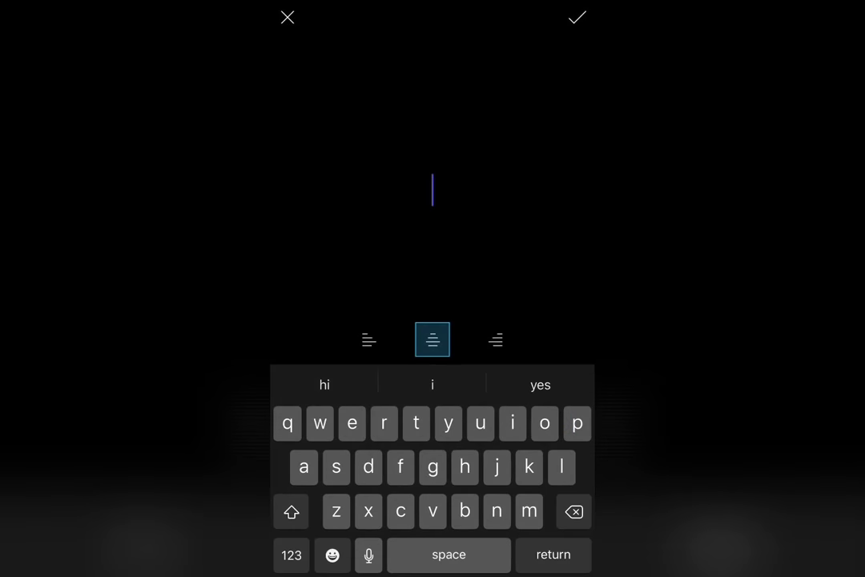
type("superkittyninja22")
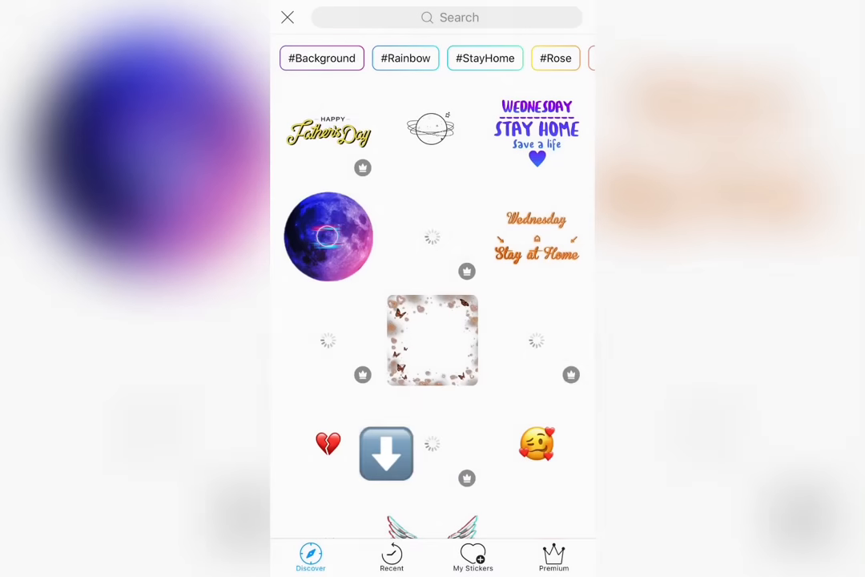
left_click(433, 340)
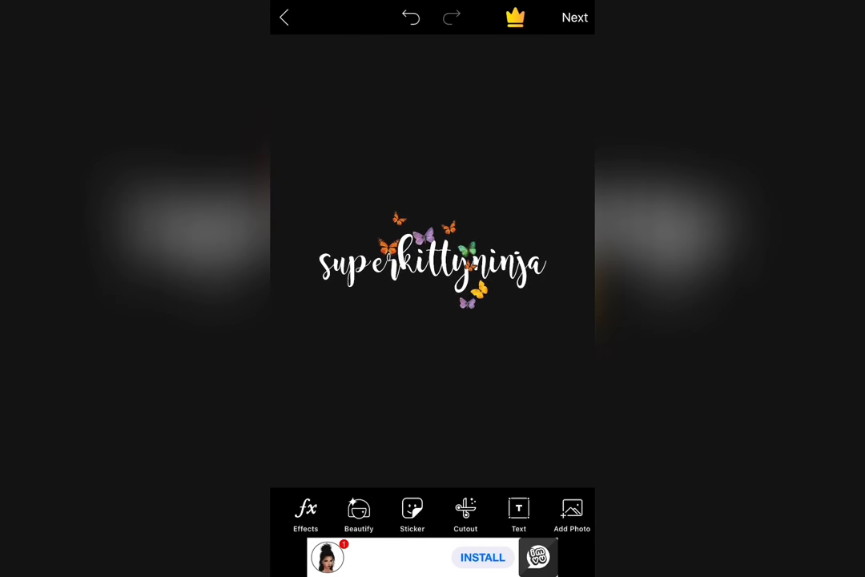
Save the name image and return to the photo picker
left_click(573, 16)
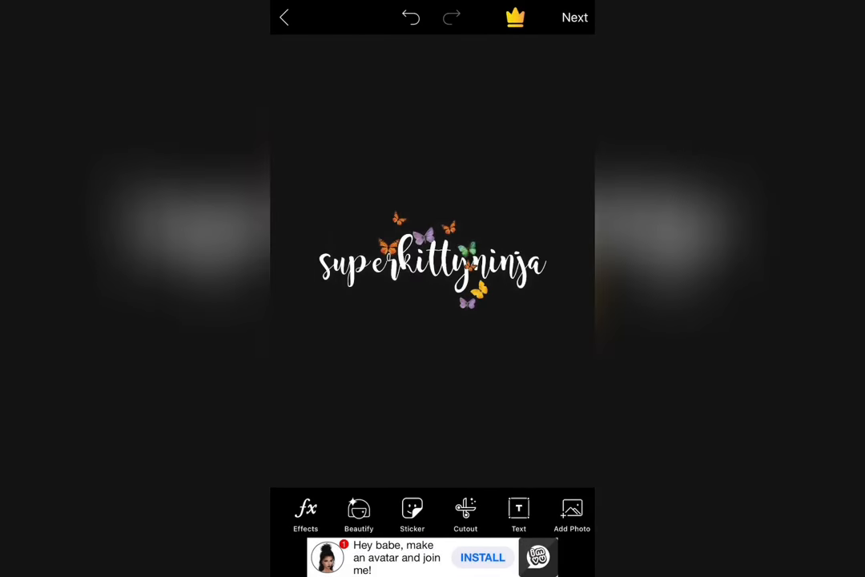
left_click(572, 512)
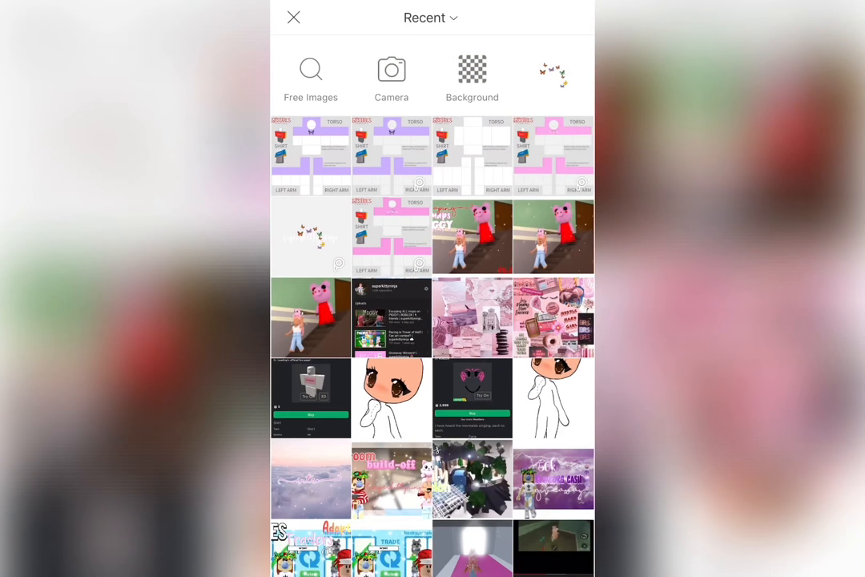
Place the superkittyninja name image under the neck circle on the saved shirt
left_click(310, 157)
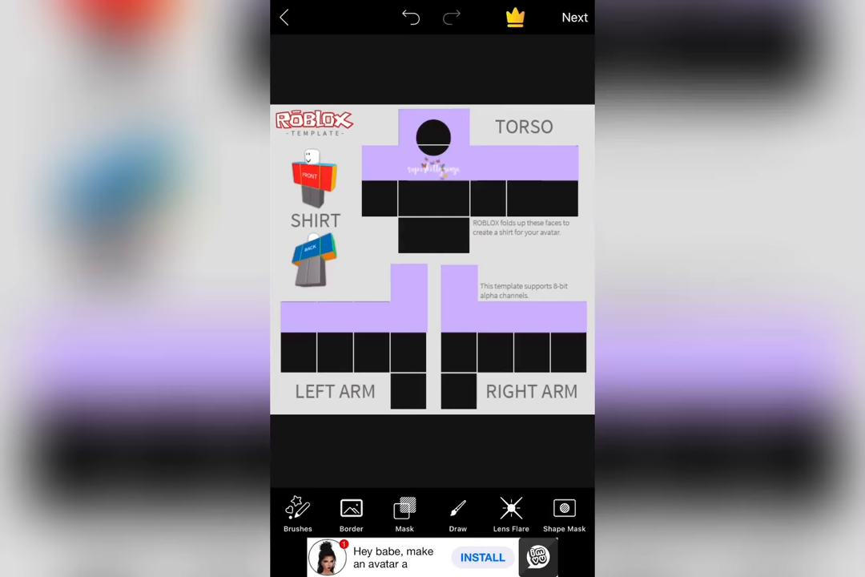
left_click(573, 16)
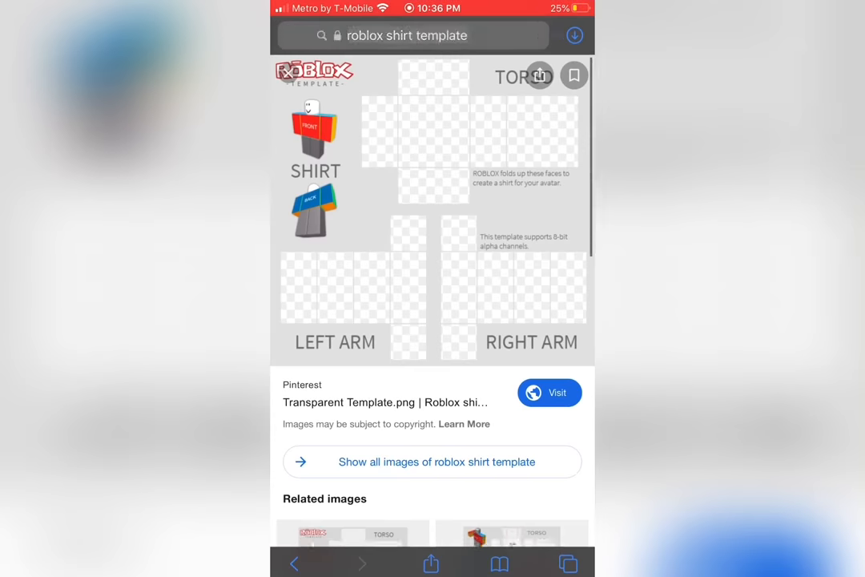
Continue to the Roblox site in the browser rather than the app
left_click(550, 393)
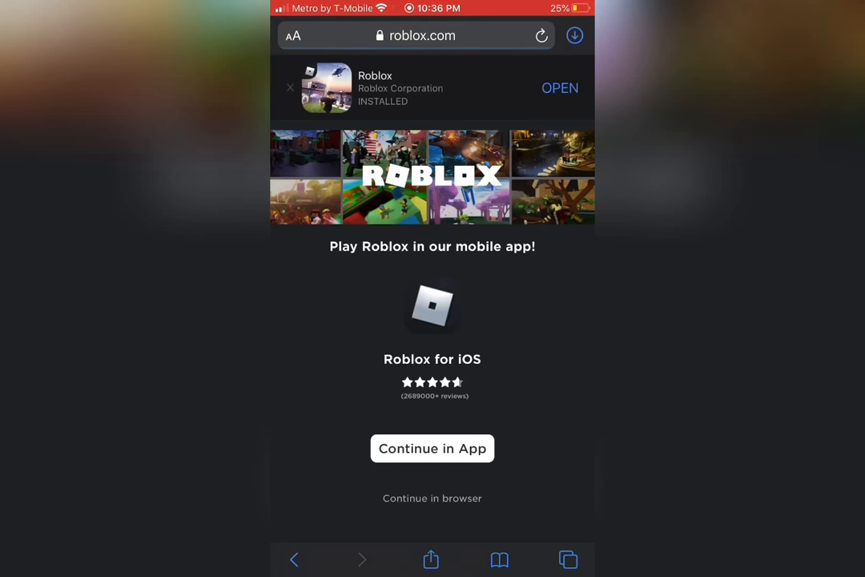
left_click(290, 87)
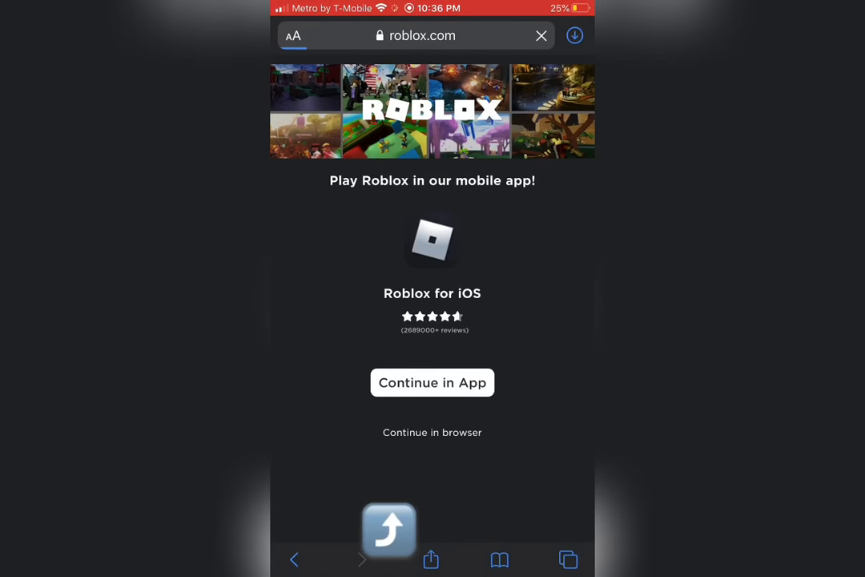
left_click(432, 432)
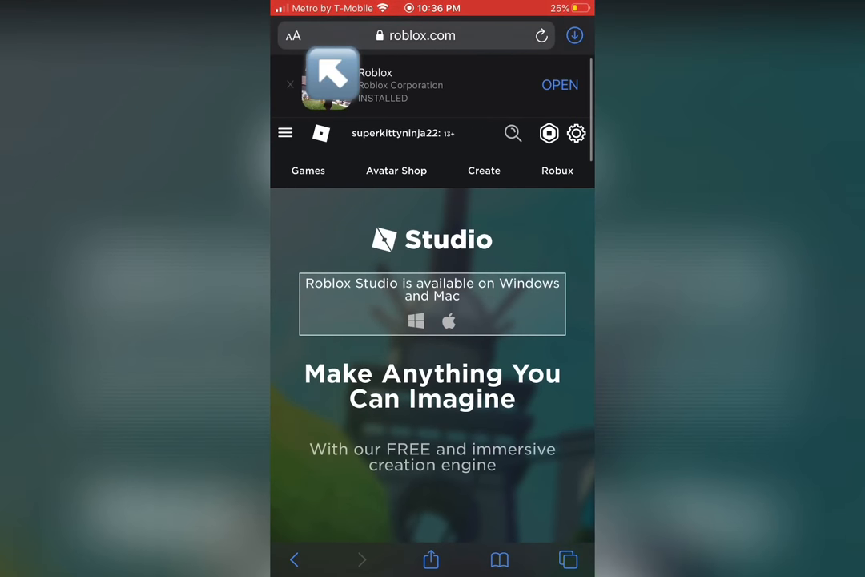
Go to the Create page's Group Creations section
left_click(293, 36)
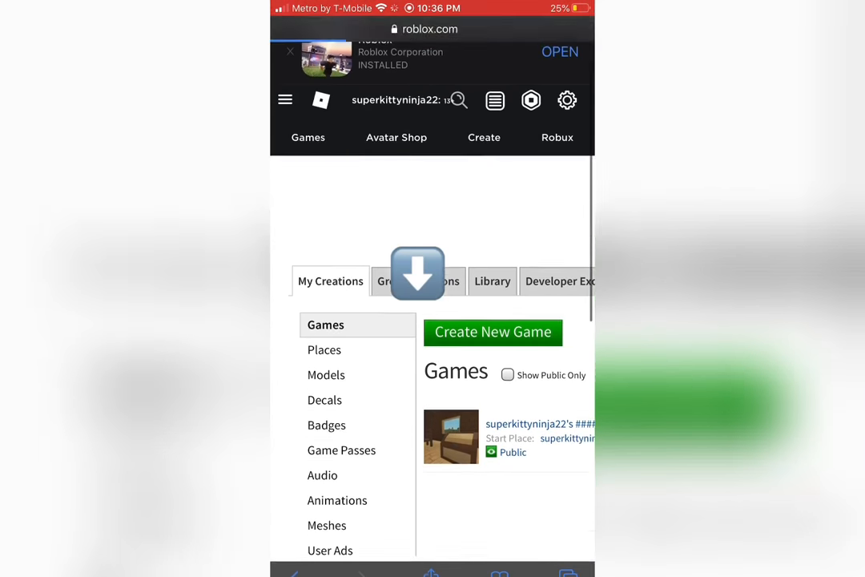
left_click(420, 280)
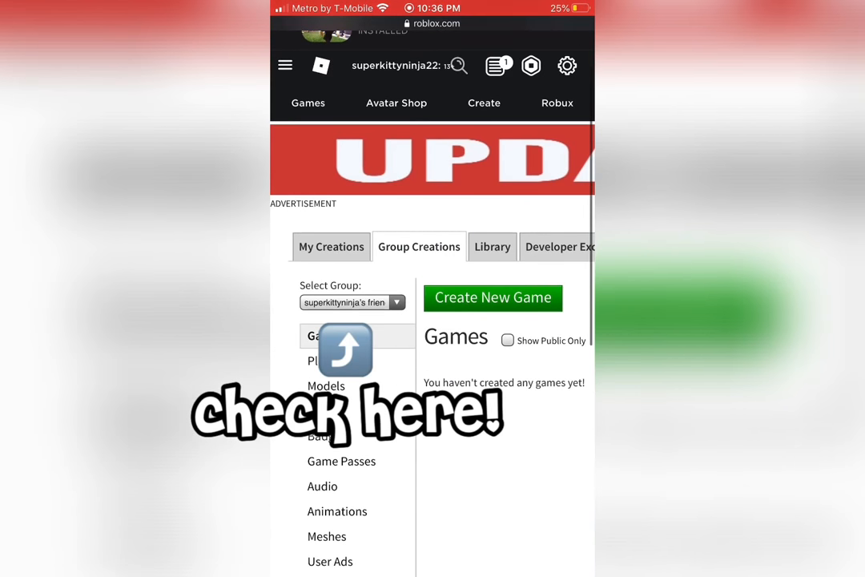
Upload the shirt image as a group shirt named 'hi ;D'
scroll("down", 3)
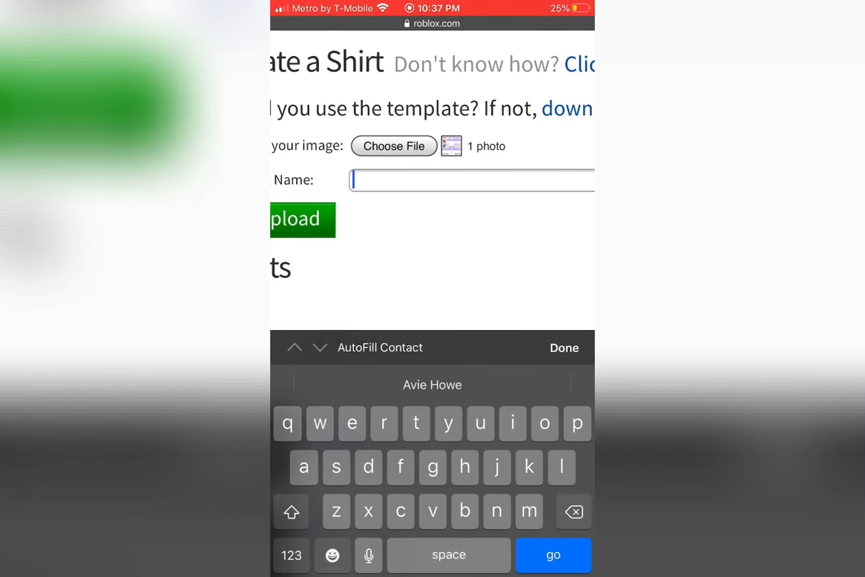
type("hi ;D")
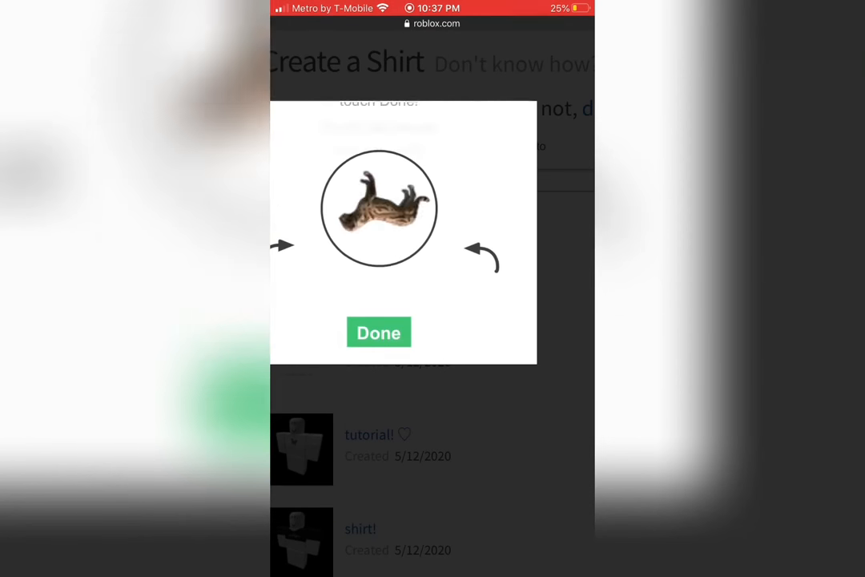
left_click(378, 332)
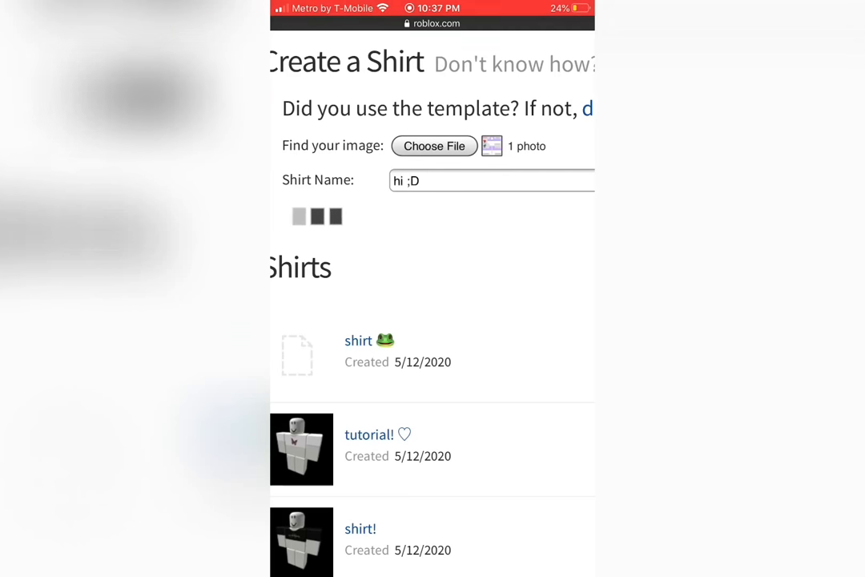
left_click(328, 219)
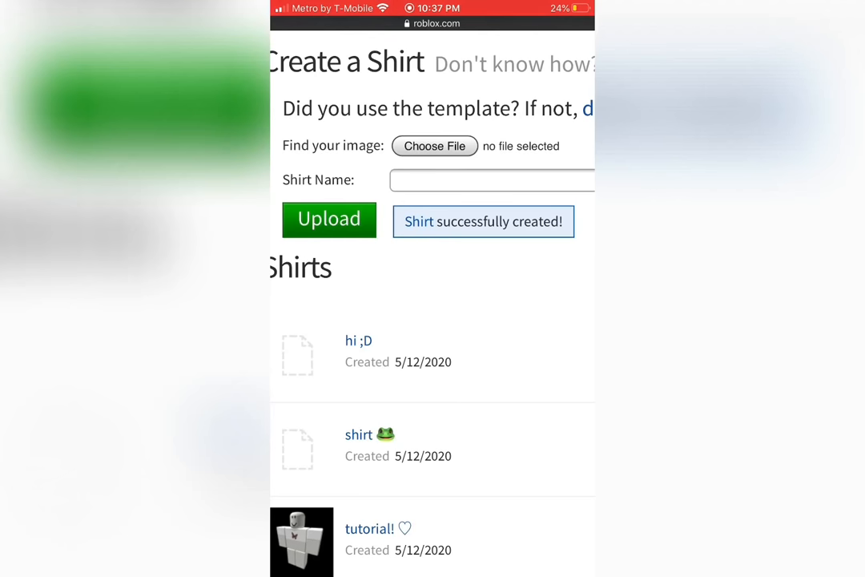
Configure the 'hi ;D' shirt with description 'hi hi' and save it
scroll("down", 3)
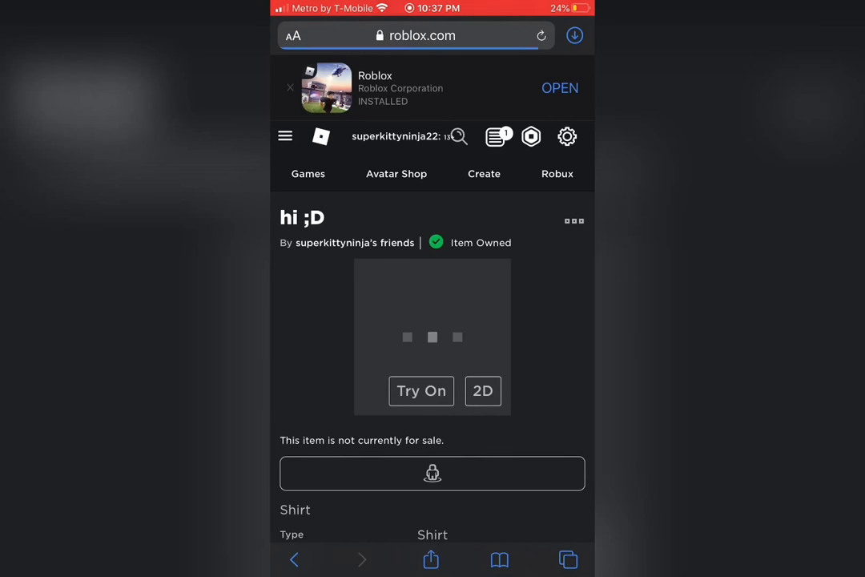
left_click(573, 221)
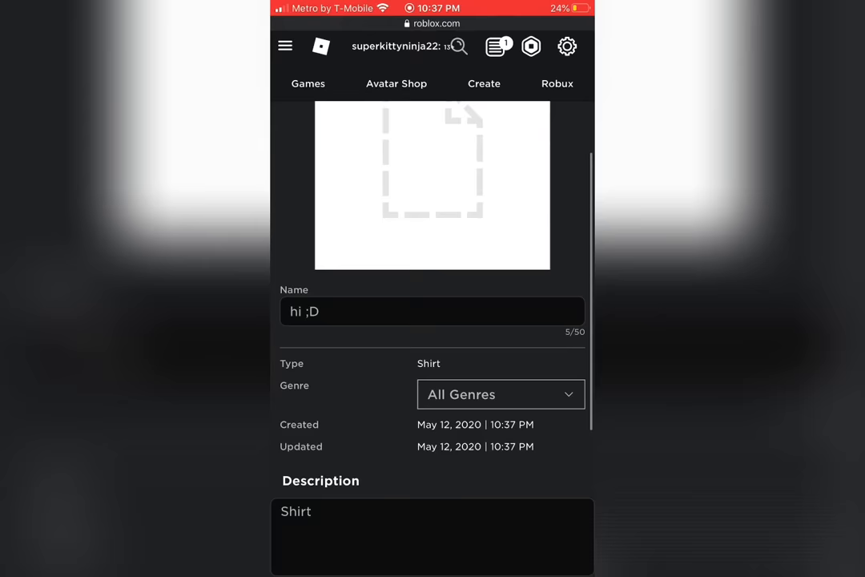
type("hi hi")
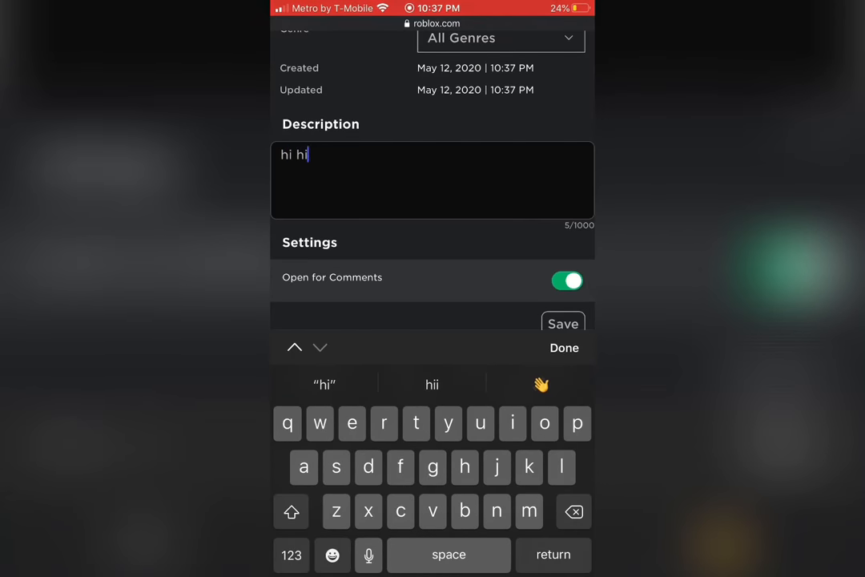
left_click(564, 324)
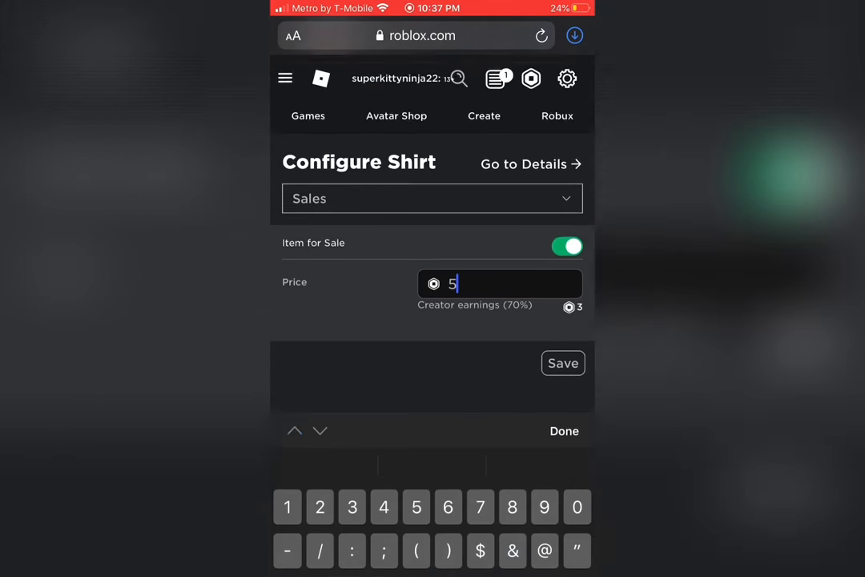
Set the hi ;D shirt's price to 5 Robux and save it
type("000")
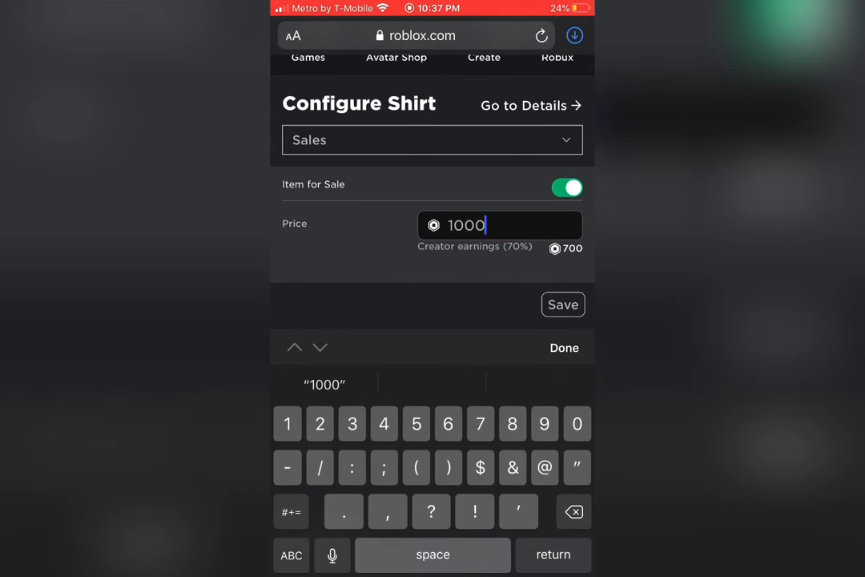
key("backspace")
type("5")
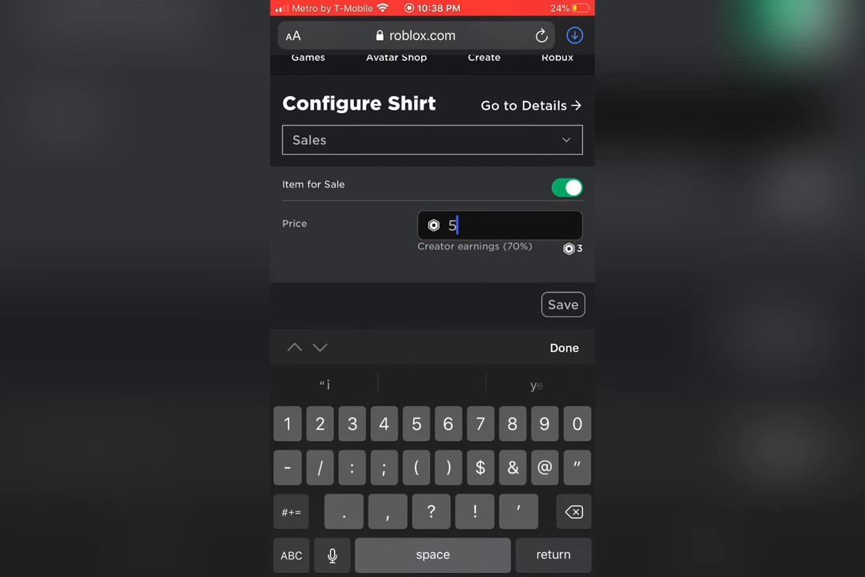
left_click(562, 304)
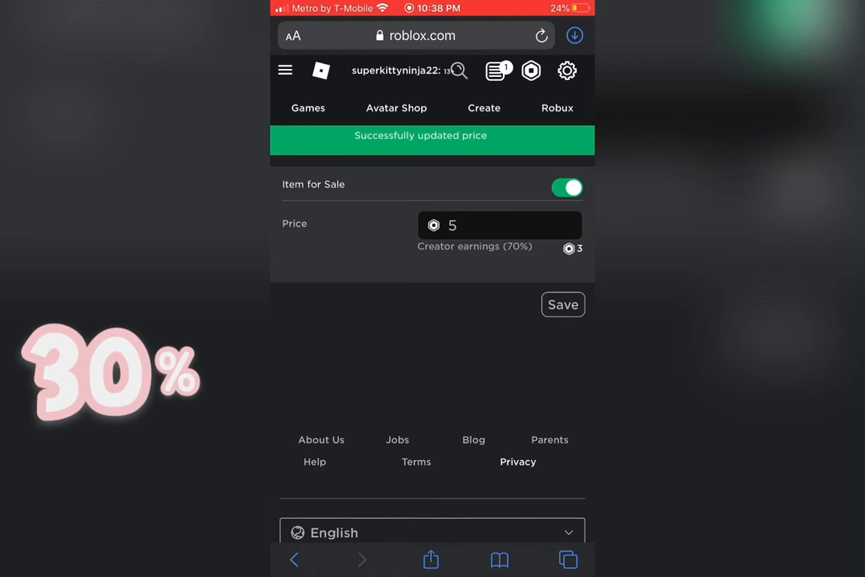
scroll("down", 3)
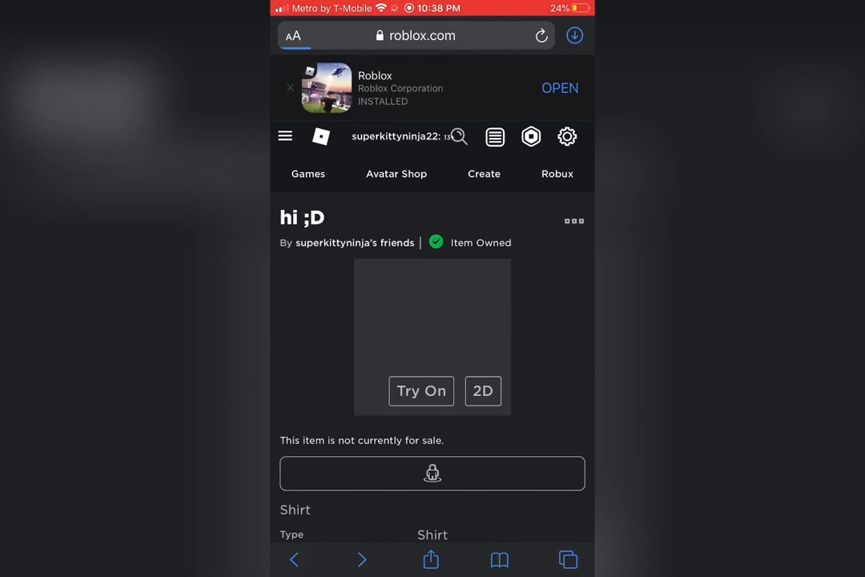
Go to the superkittyninja's friends group page that owns the shirt
left_click(285, 136)
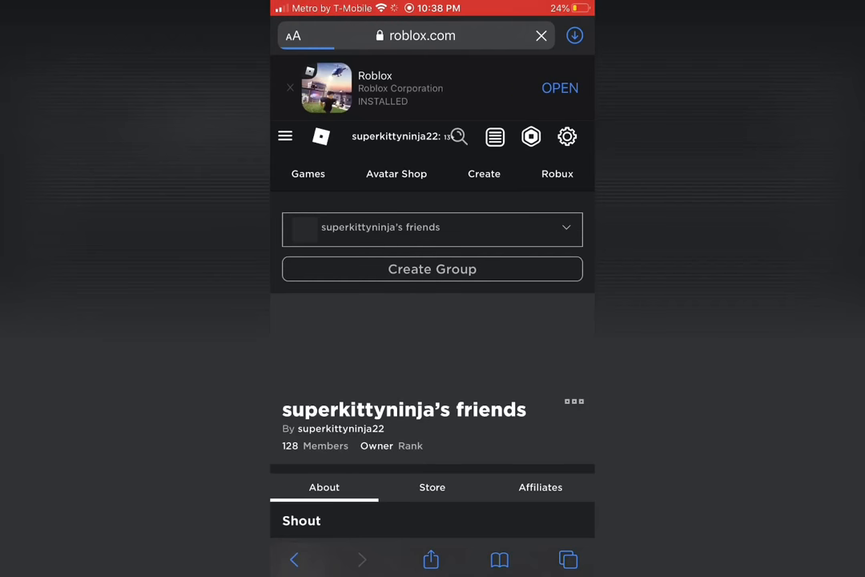
scroll("down", 3)
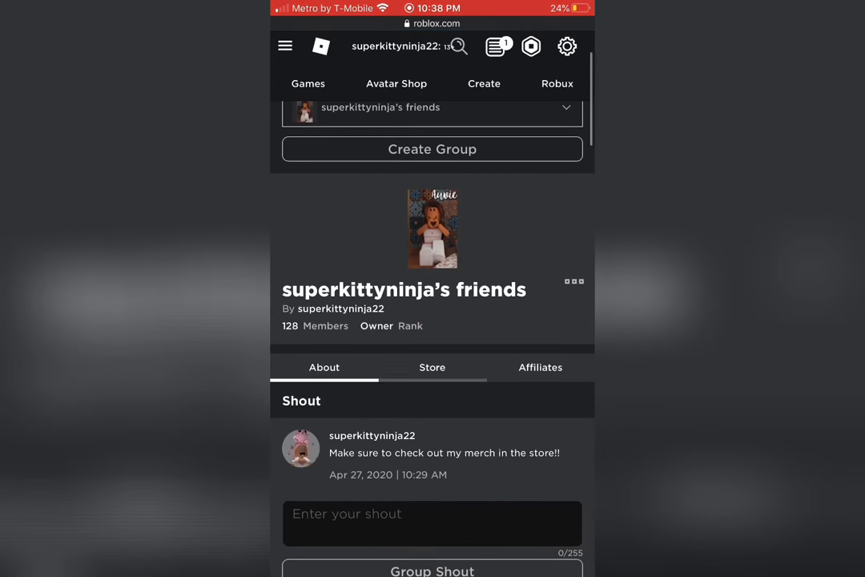